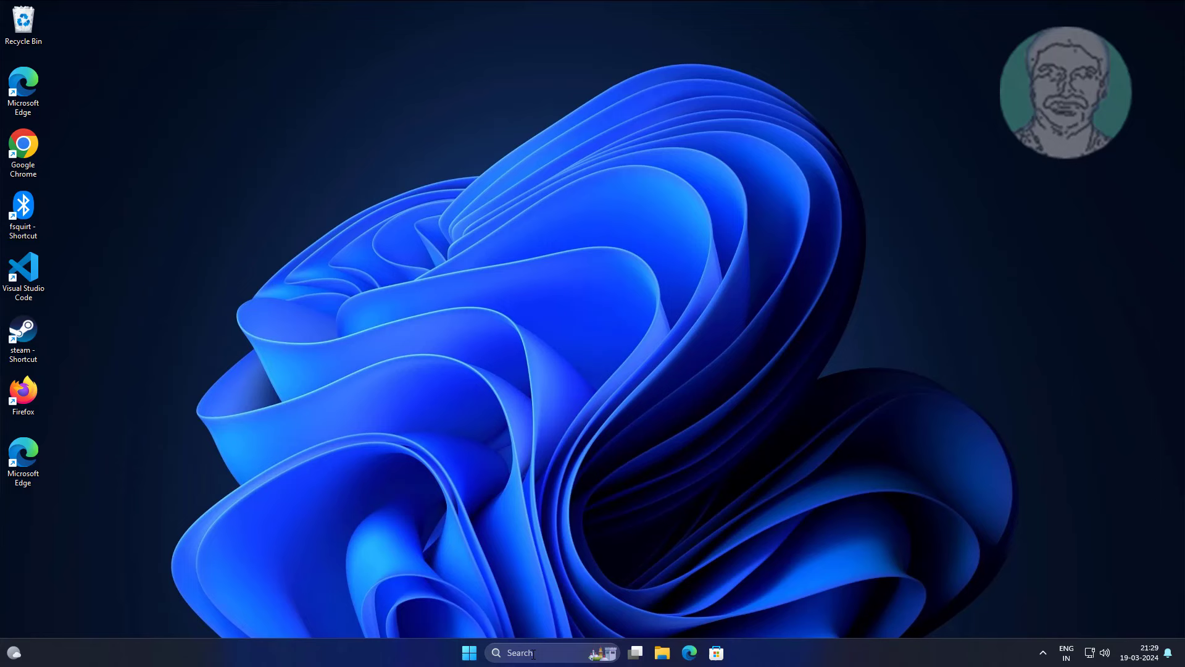
Search for main.cpl to launch the Mouse Properties dialog
{"action": "left_click", "coordinate": [537, 652]}
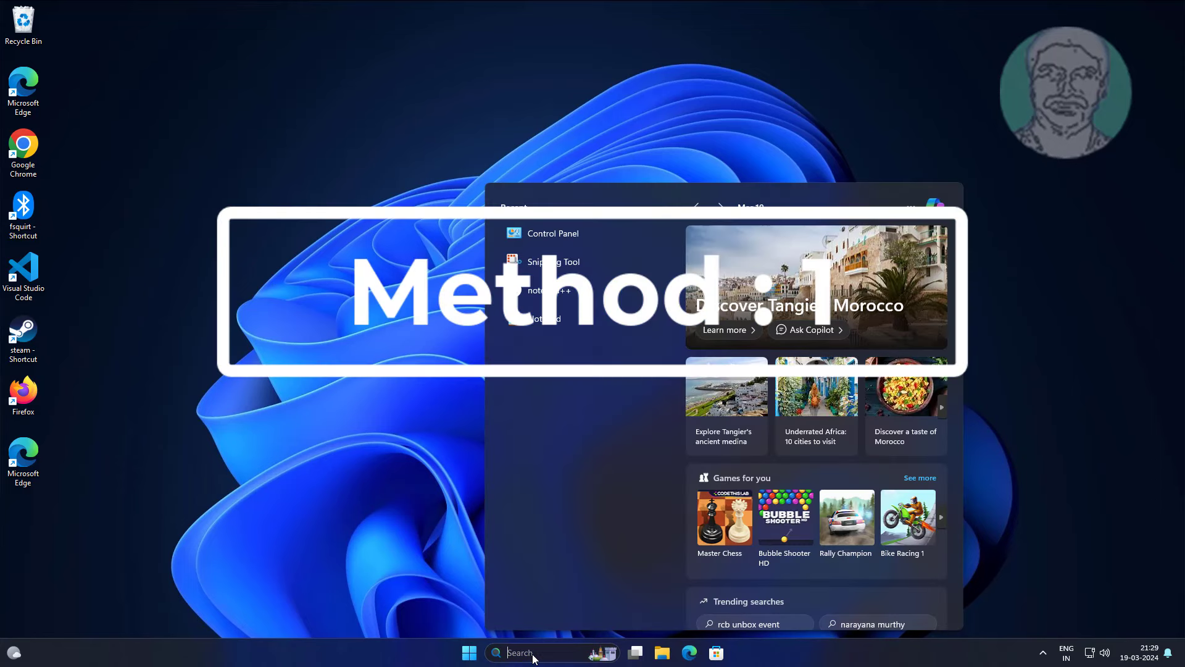
{"action": "type", "text": "main"}
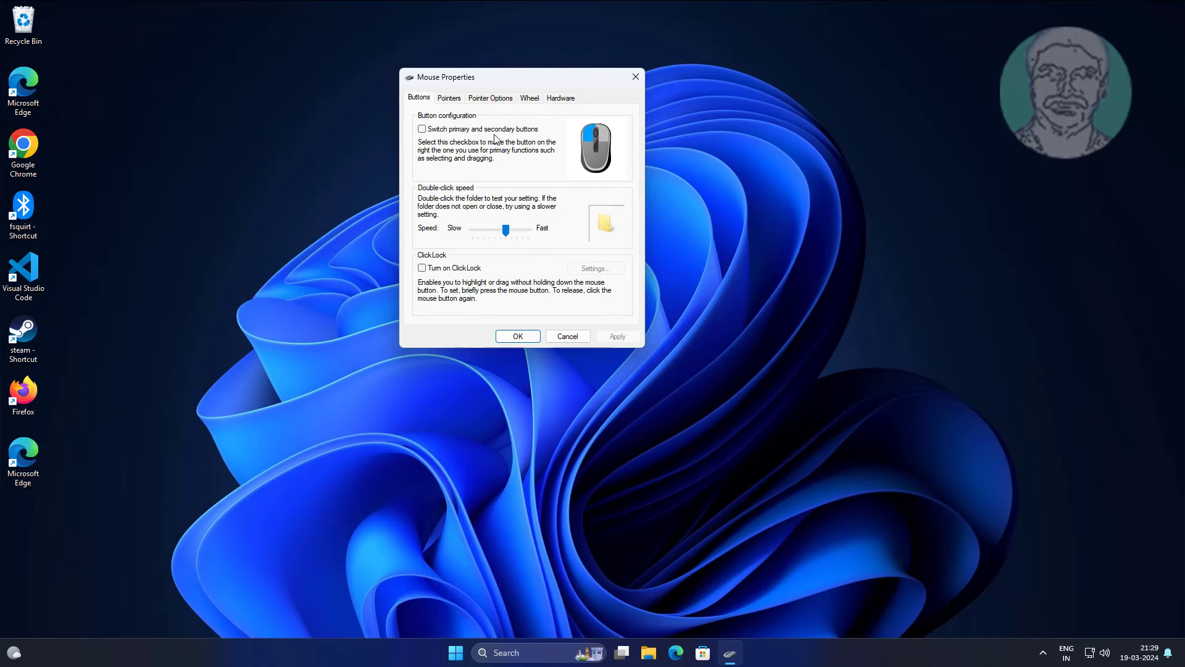
Enable pointer trails at the Short setting, disable hiding the pointer while typing, and apply
{"action": "left_click", "coordinate": [490, 97]}
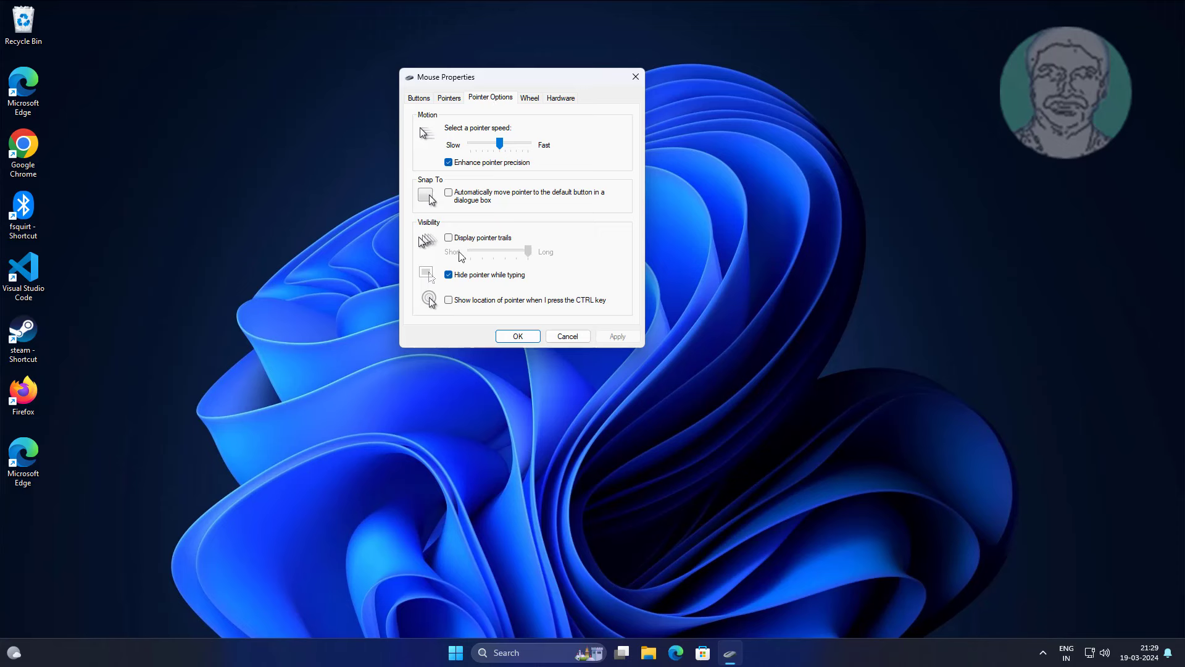
{"action": "left_click", "coordinate": [448, 237]}
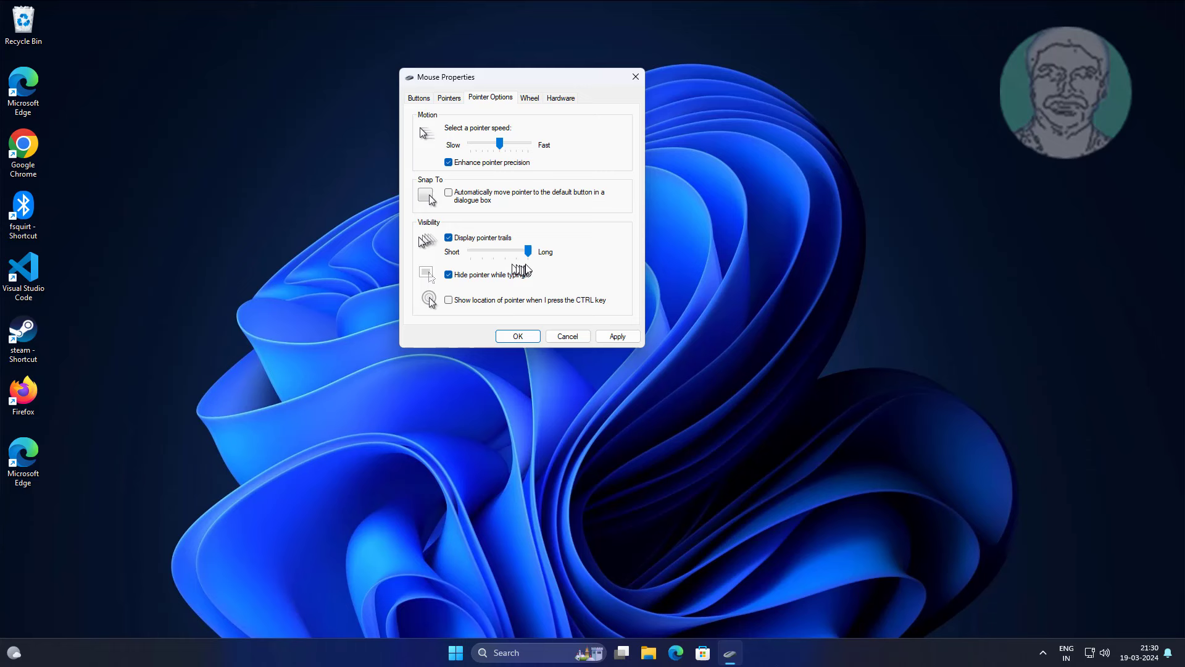
{"action": "left_click_drag", "start_coordinate": [528, 251], "coordinate": [480, 251]}
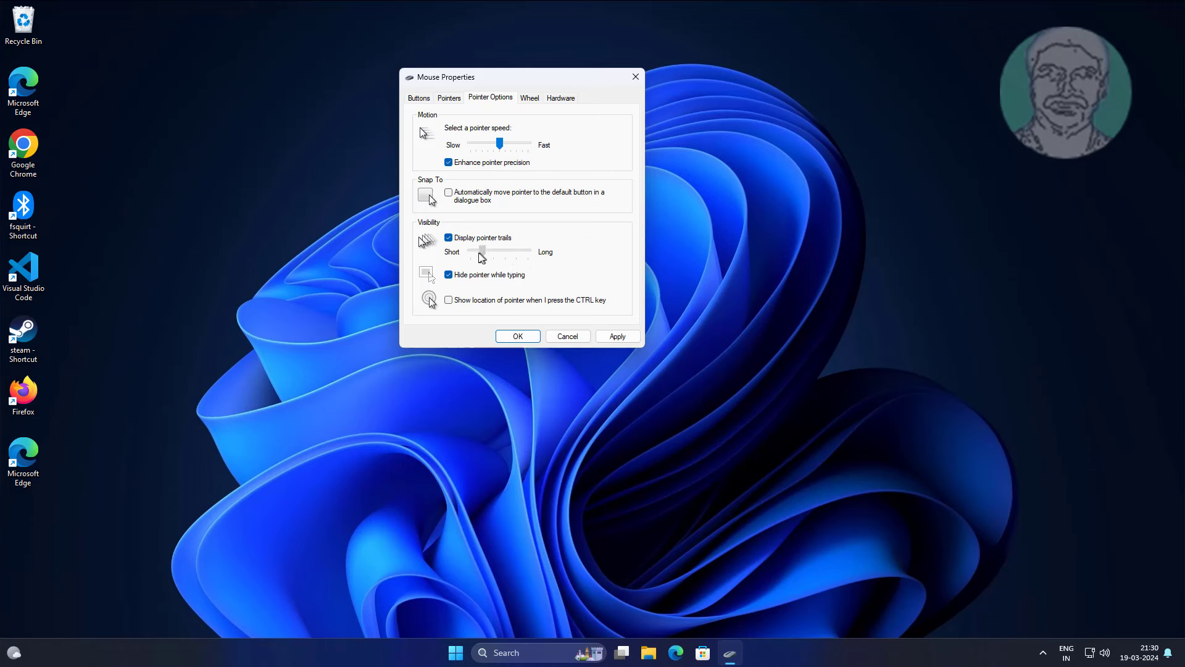
{"action": "left_click_drag", "start_coordinate": [479, 250], "coordinate": [469, 251]}
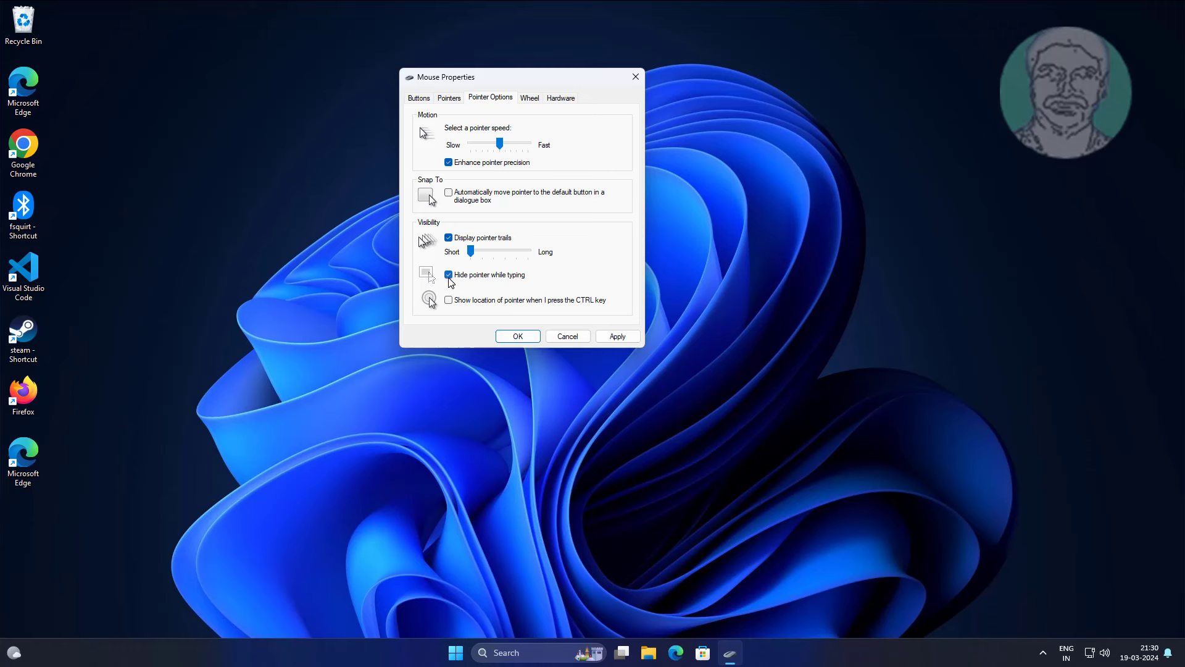
{"action": "left_click", "coordinate": [450, 275]}
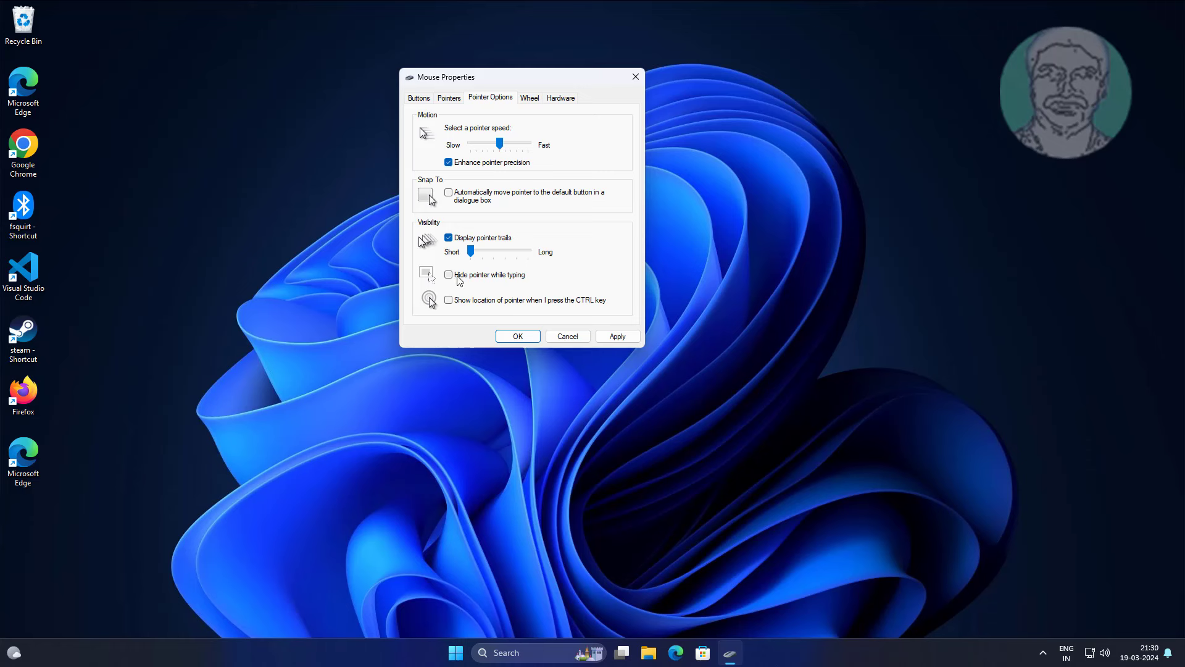
{"action": "mouse_move", "coordinate": [483, 285]}
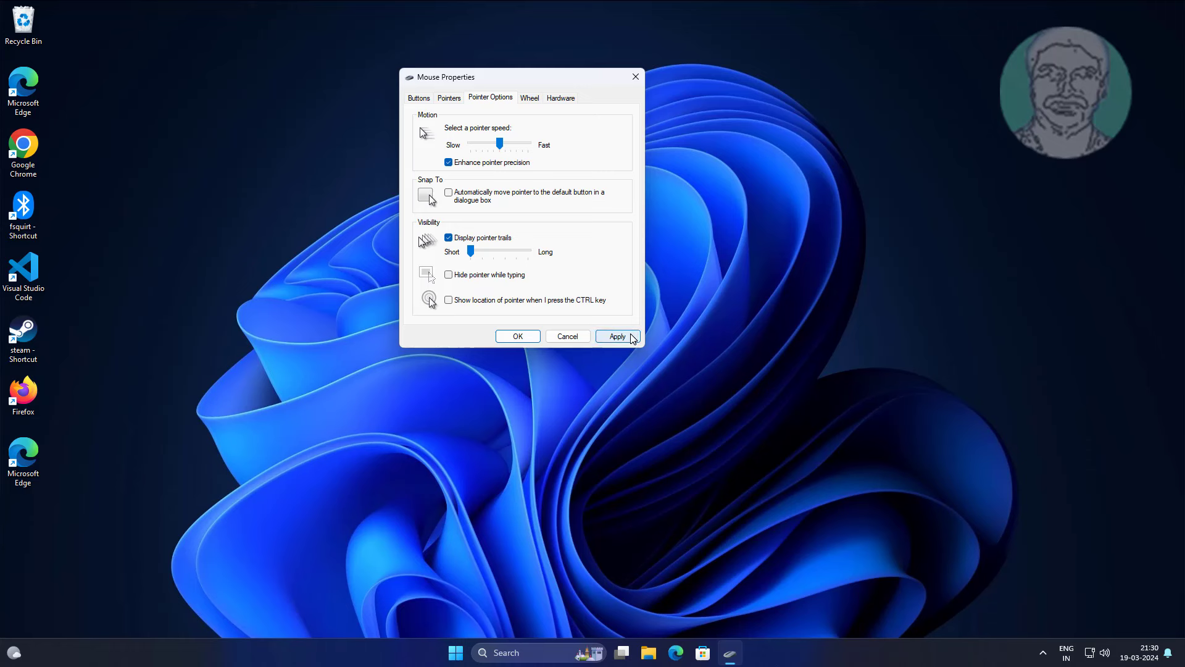
{"action": "left_click", "coordinate": [517, 336]}
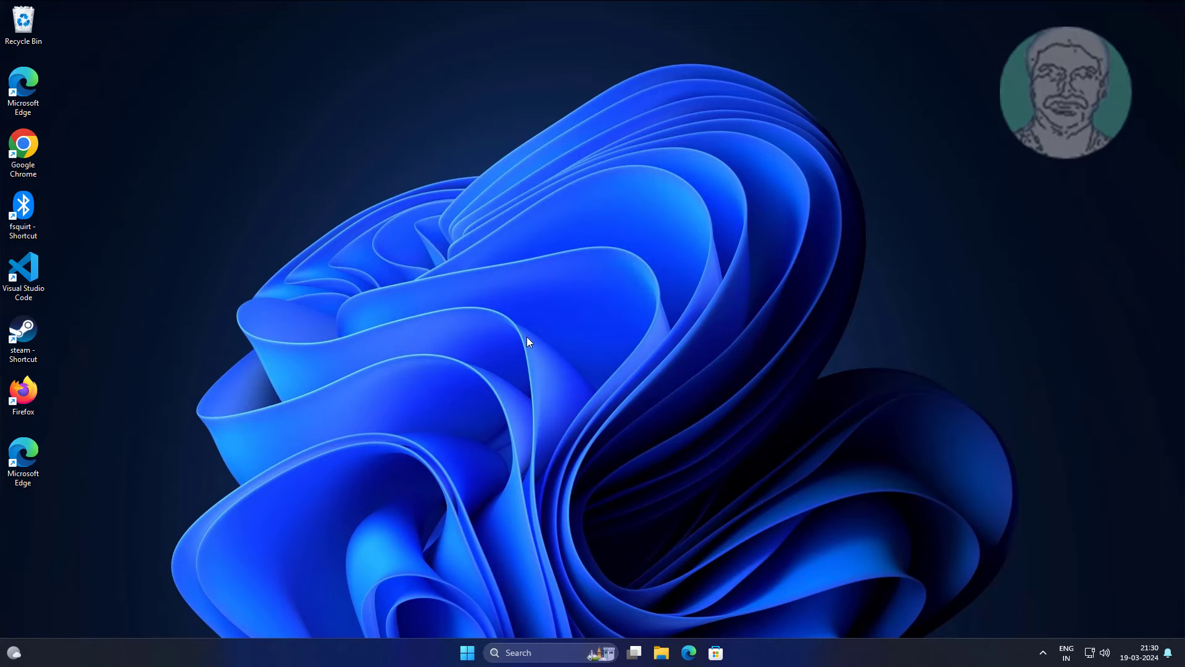
Bring up the Start button's system tools menu to reach Device Manager
{"action": "right_click", "coordinate": [466, 652]}
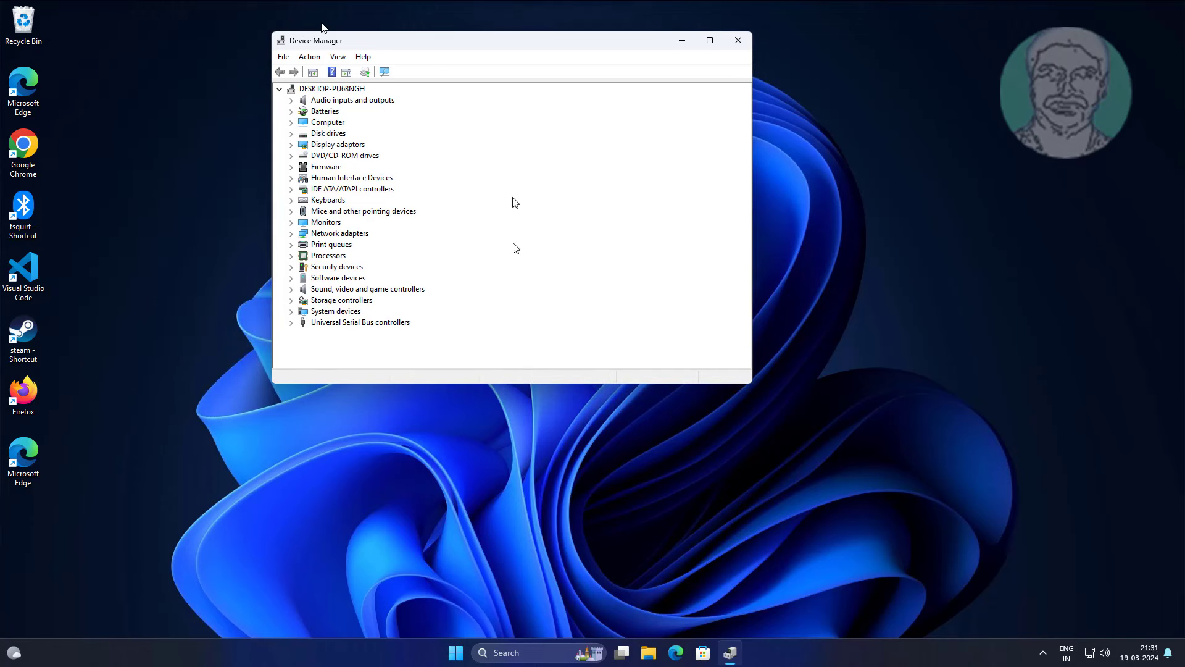
{"action": "mouse_move", "coordinate": [308, 221]}
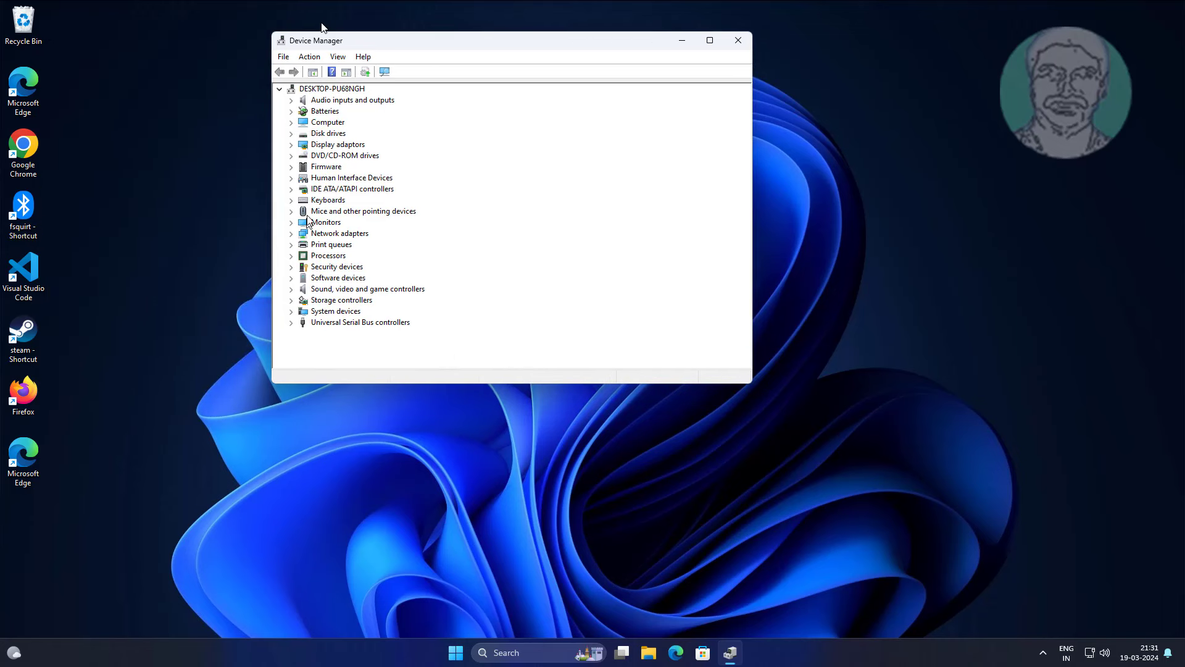
Update the VMware Pointing Device driver under Mice; Windows reports the best driver is installed
{"action": "left_click", "coordinate": [363, 211]}
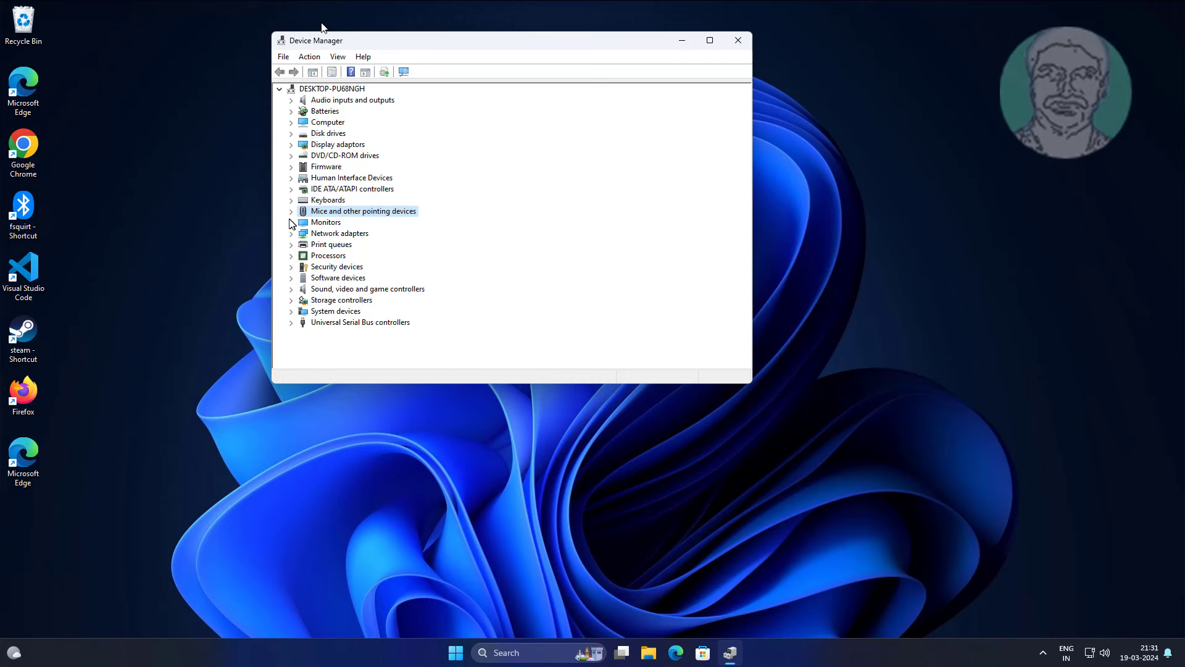
{"action": "left_click", "coordinate": [292, 211]}
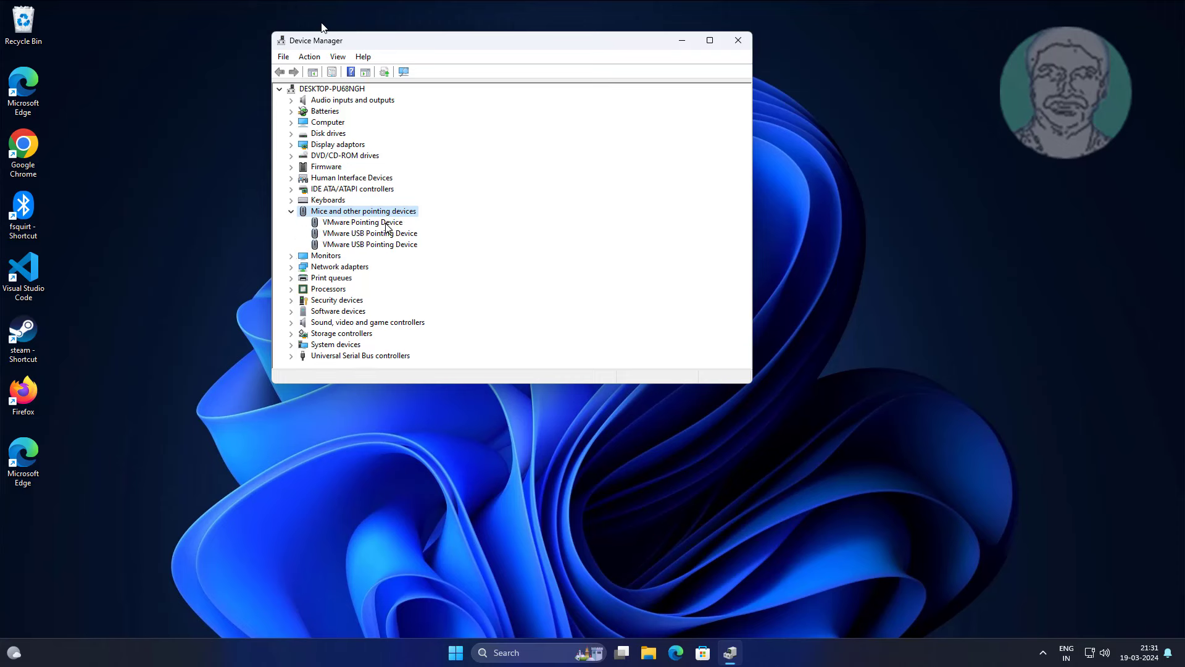
{"action": "left_click", "coordinate": [362, 220]}
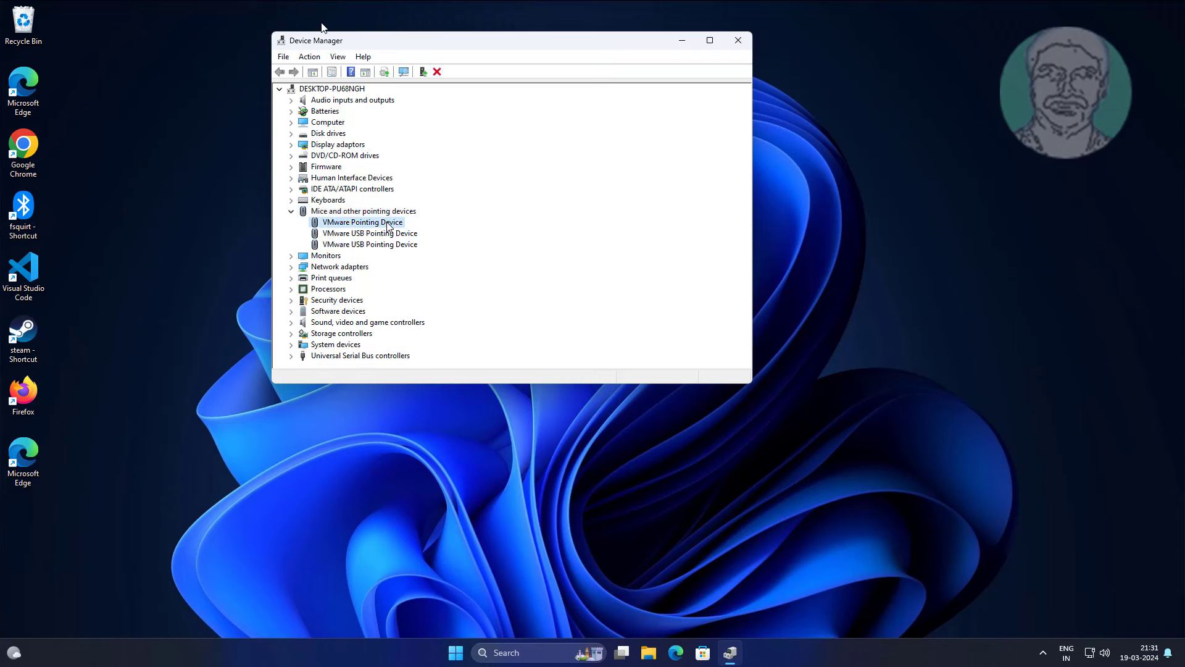
{"action": "right_click", "coordinate": [359, 221]}
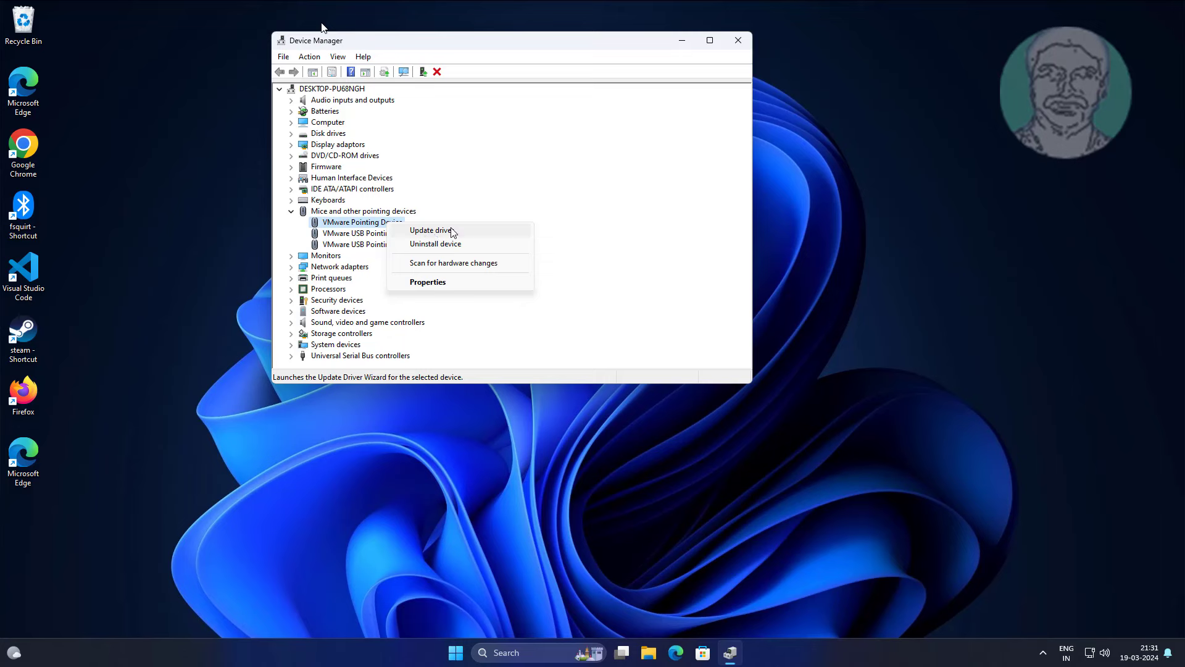
{"action": "left_click", "coordinate": [433, 229]}
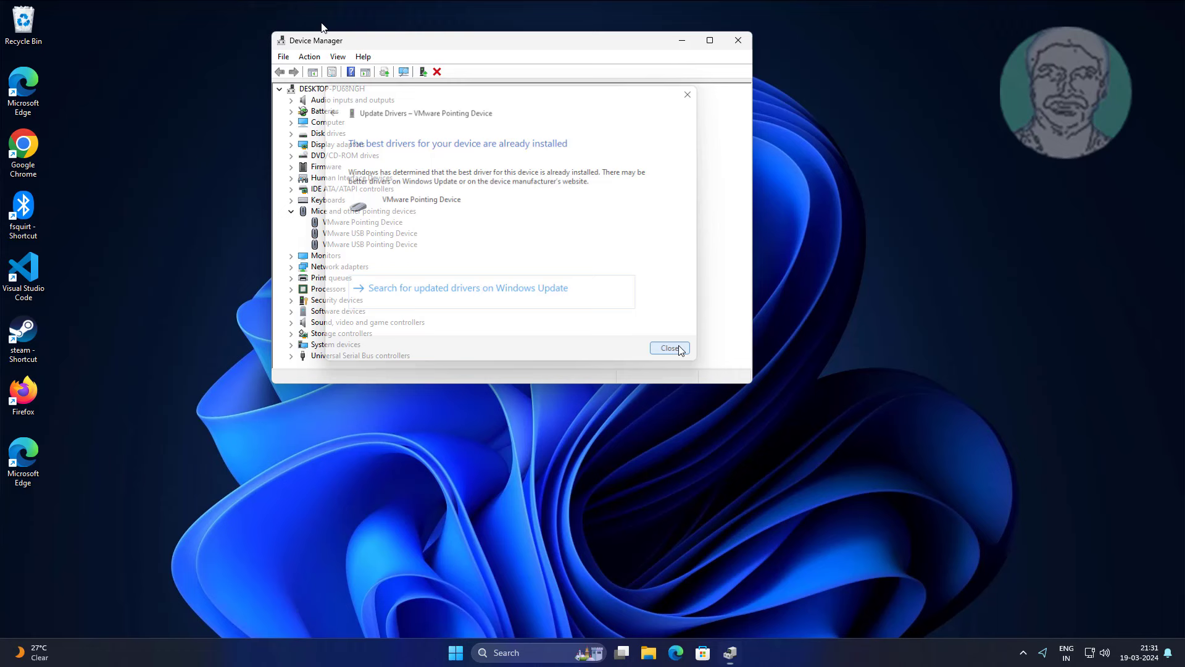
{"action": "left_click", "coordinate": [668, 348]}
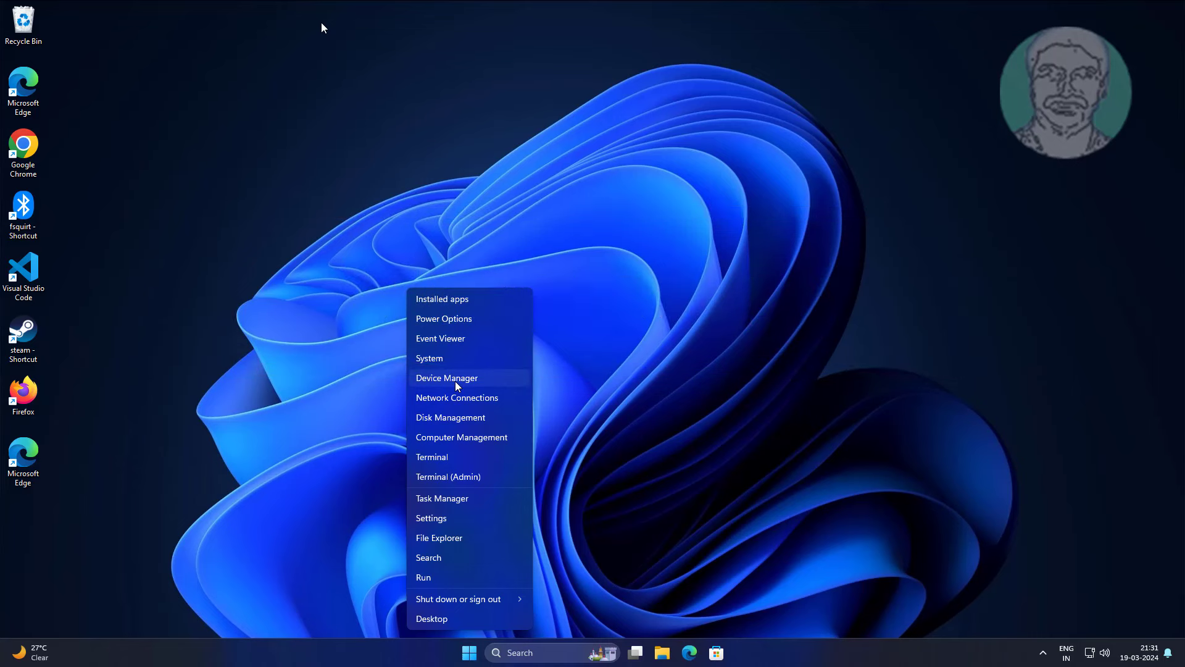
Uninstall the VMware Pointing Device from Device Manager and confirm, letting the PC restart
{"action": "left_click", "coordinate": [446, 377]}
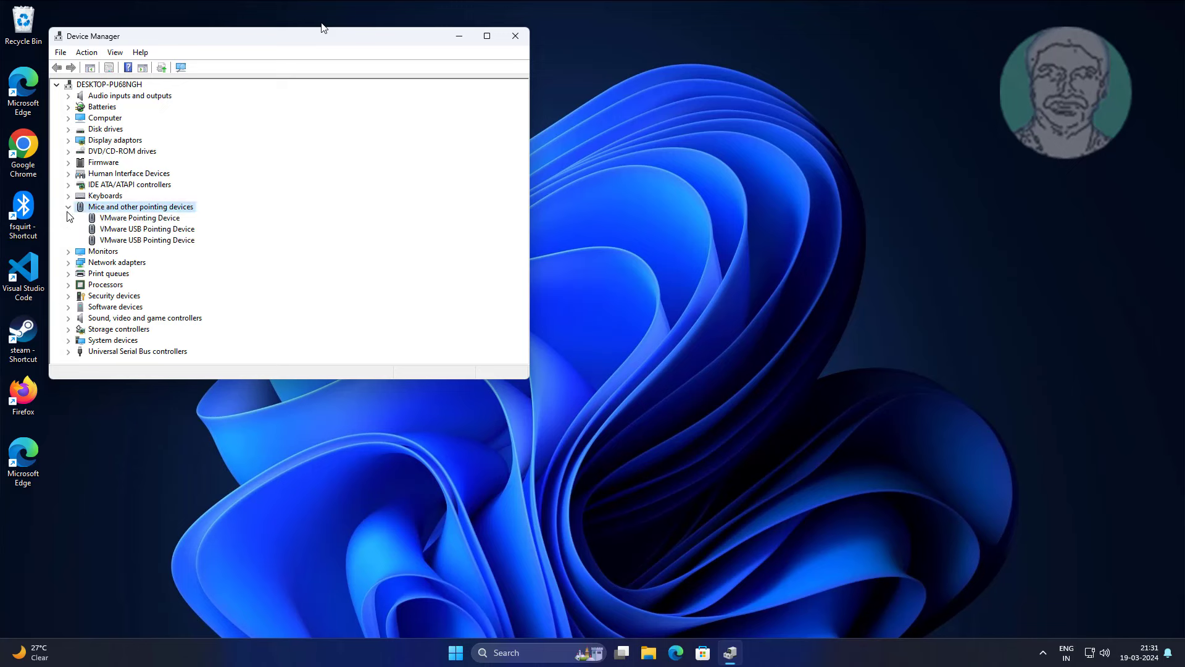
{"action": "right_click", "coordinate": [140, 217]}
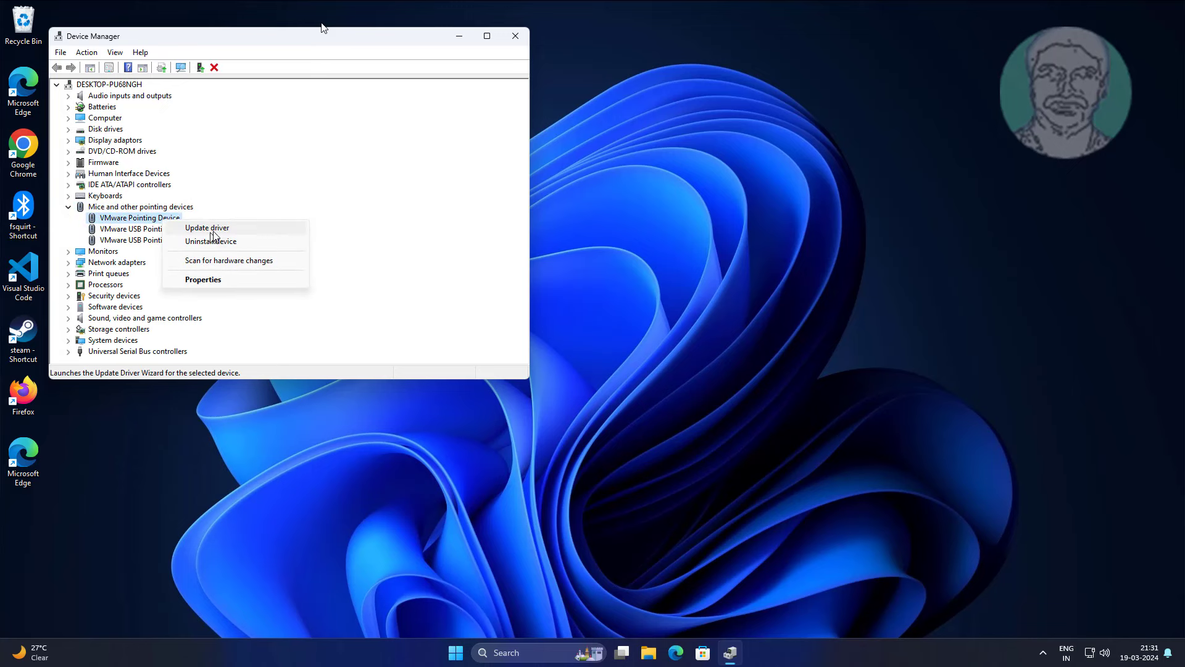
{"action": "left_click", "coordinate": [210, 240]}
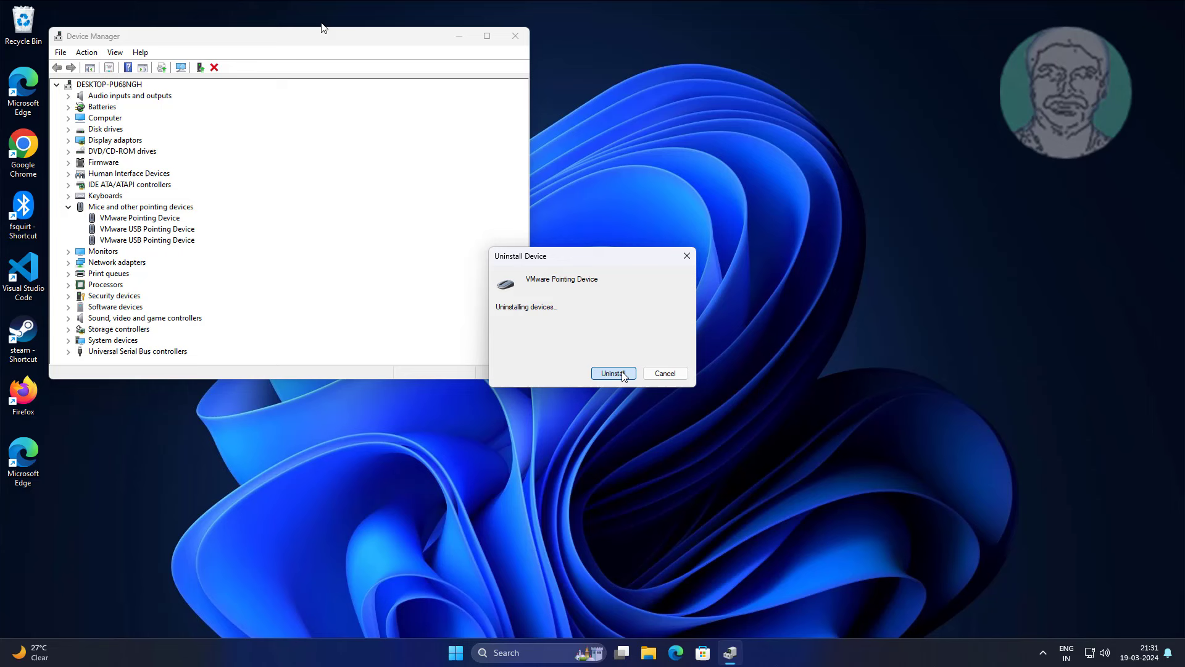
{"action": "left_click", "coordinate": [611, 373]}
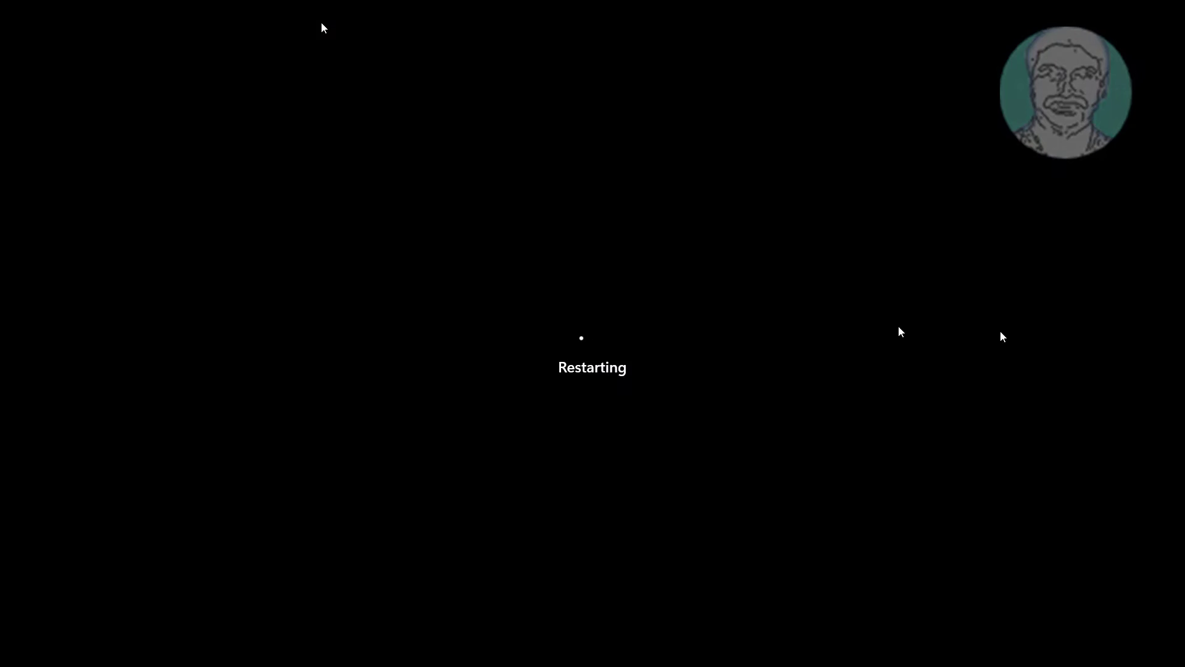